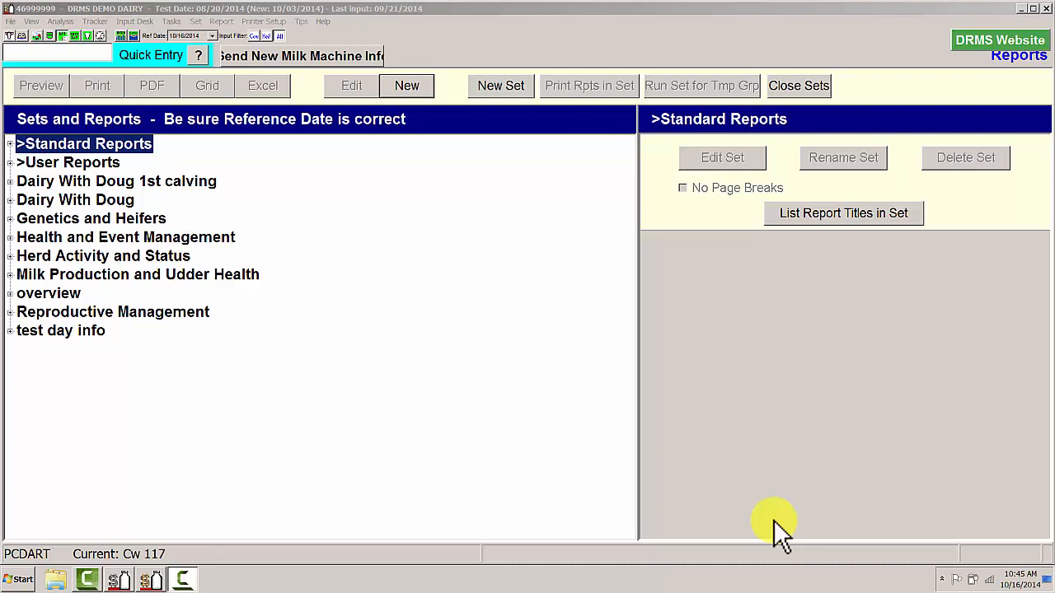
mouse_move(426, 371)
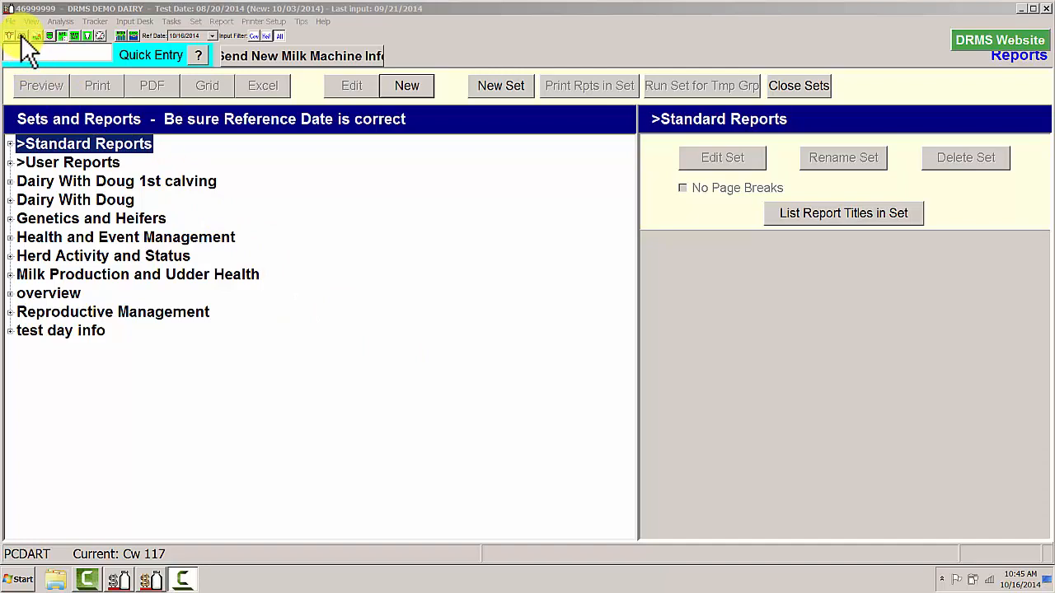
- Open the Input Desk listing individual animal and herd procedures for 10/16/2014
left_click(135, 21)
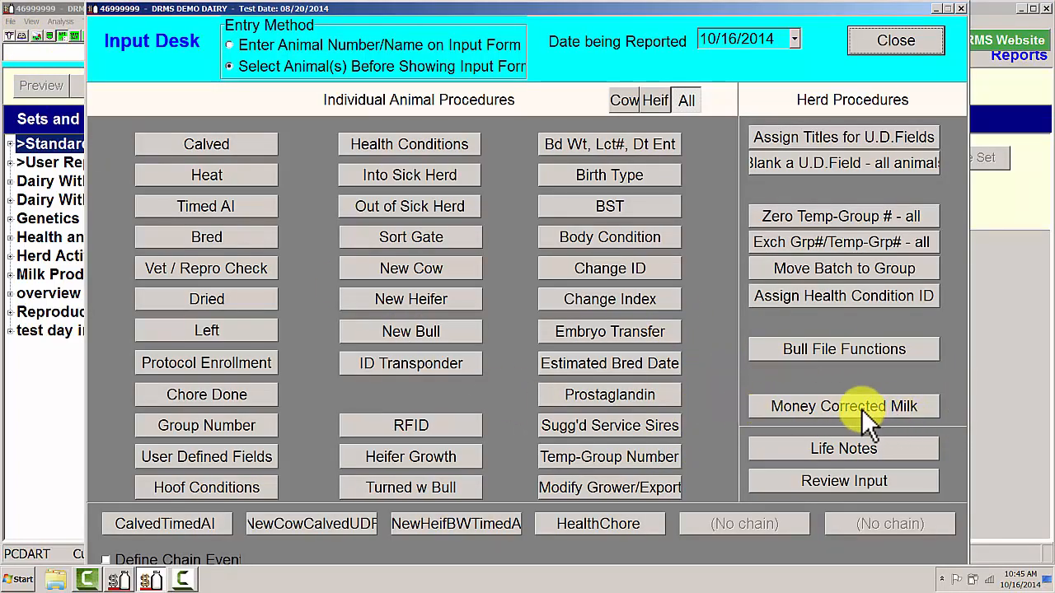
- Price milk by Component Market with fat 2.20, protein 3.80 and other solids 0.45
left_click(844, 405)
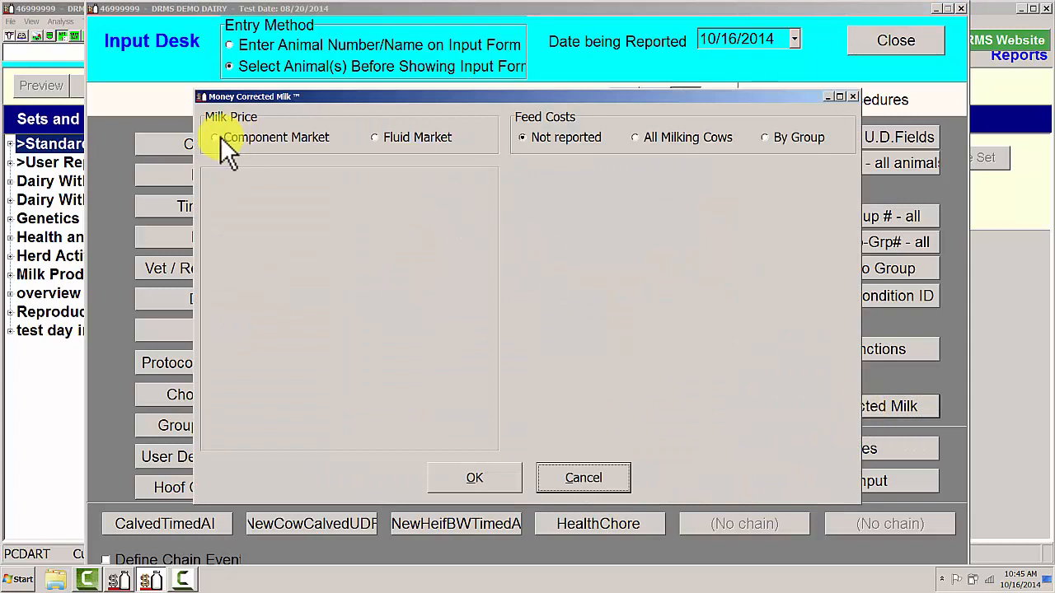
left_click(214, 137)
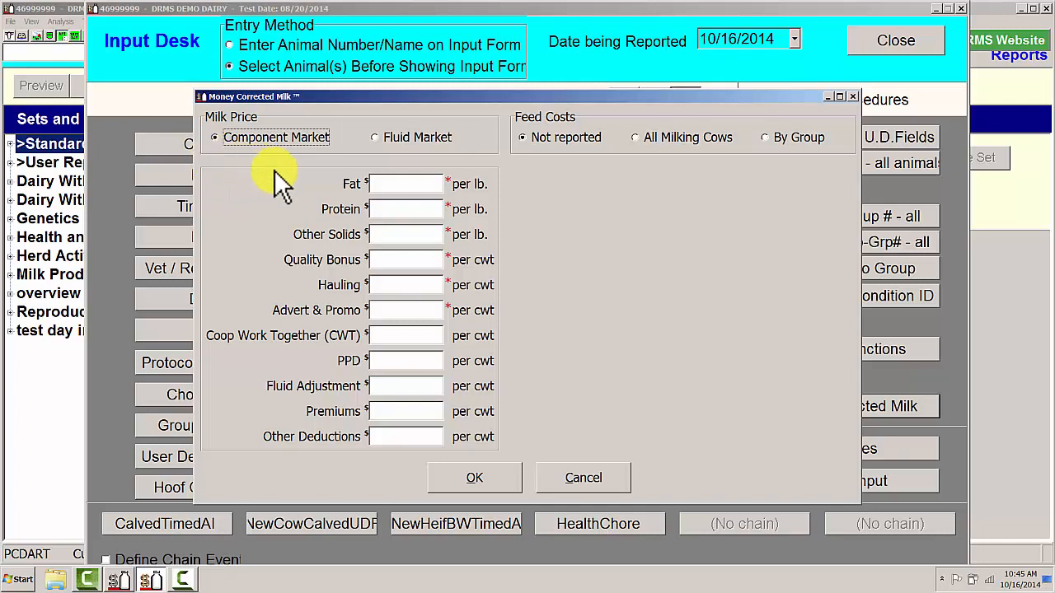
mouse_move(300, 184)
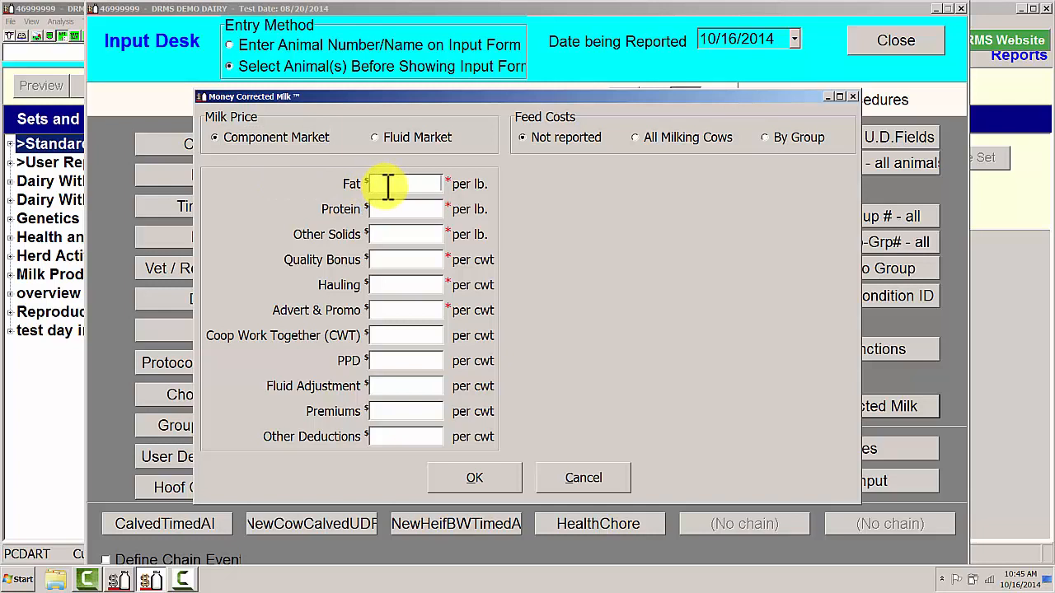
type("2.2000")
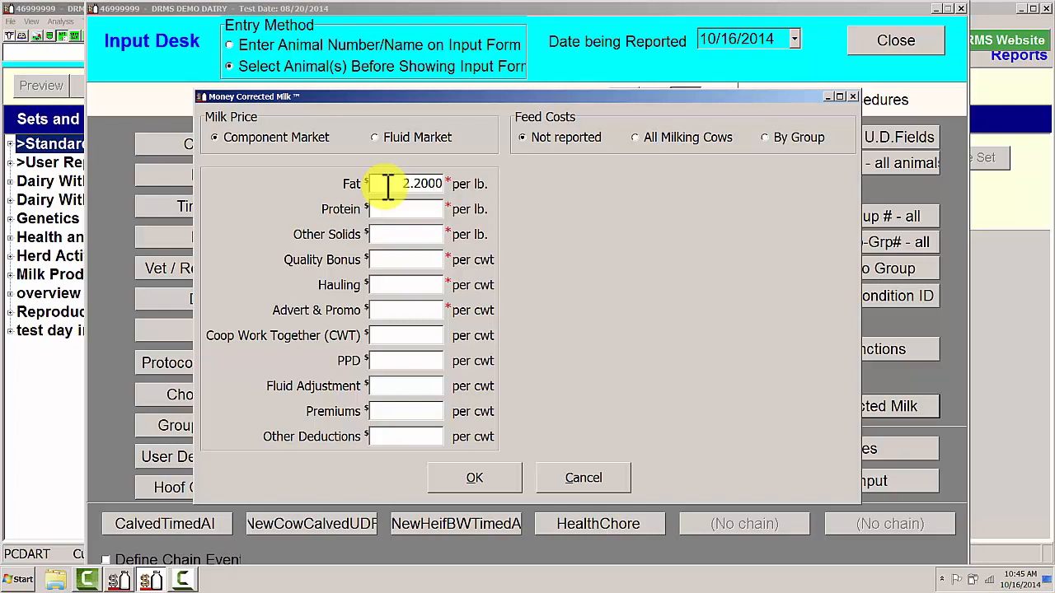
type("3.8000")
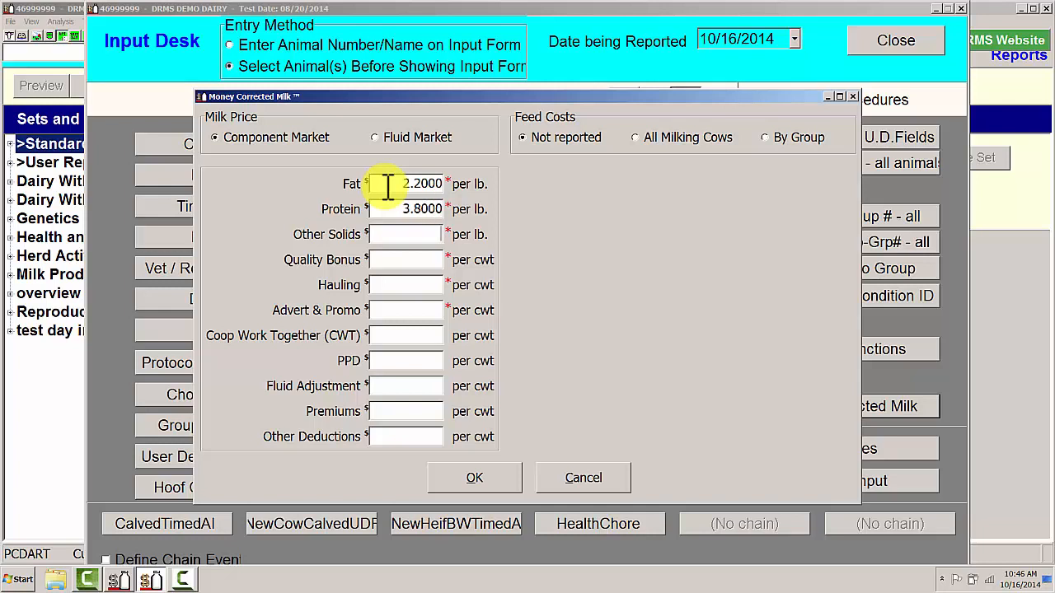
type(".450")
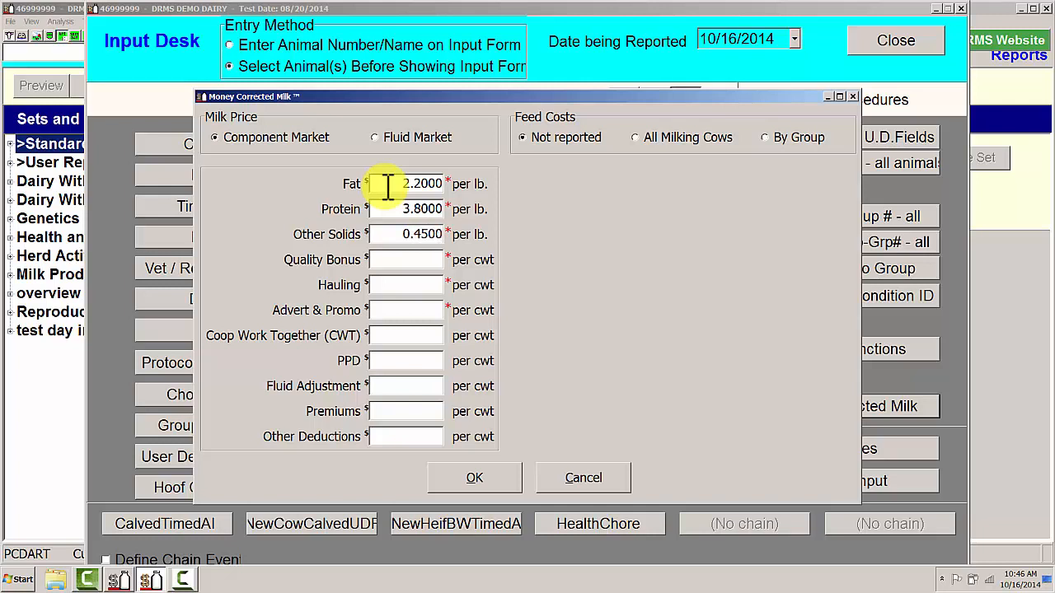
- Enter quality bonus 0.50, hauling -0.50 and advert & promo -0.25
type("0.5000")
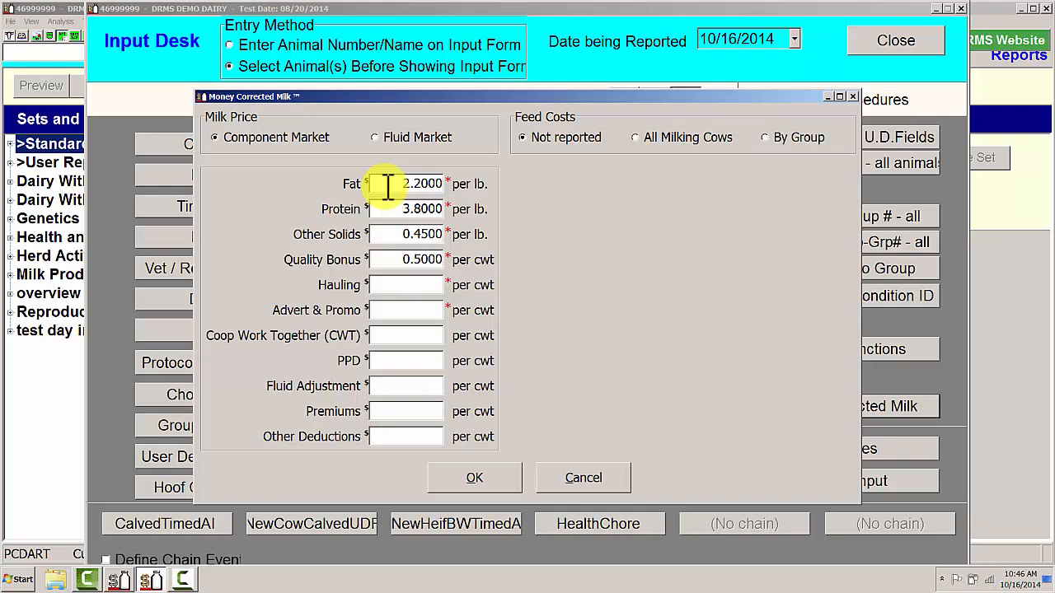
type(".5")
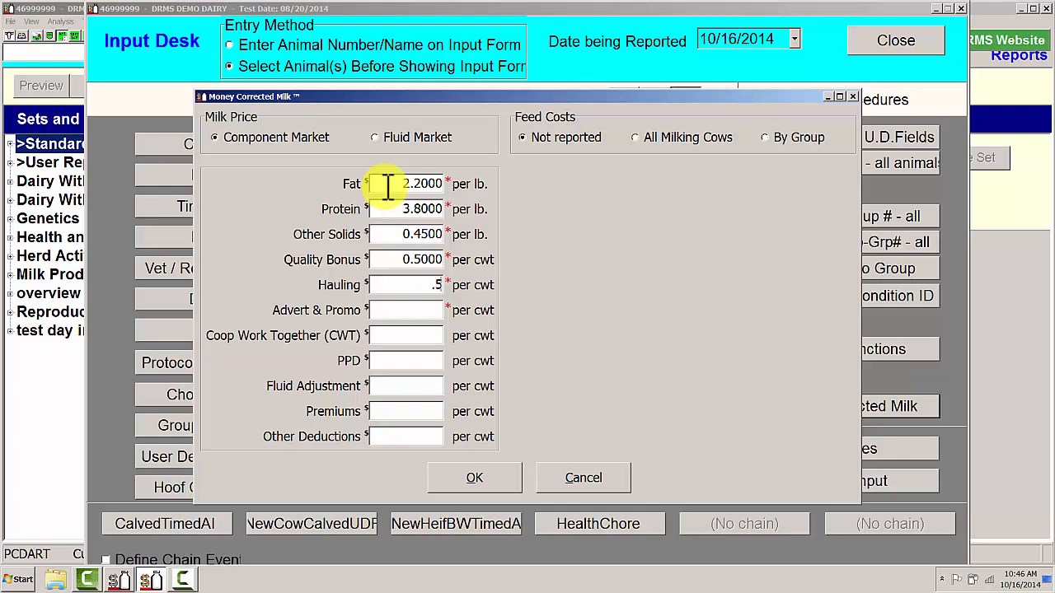
type("-0.5000")
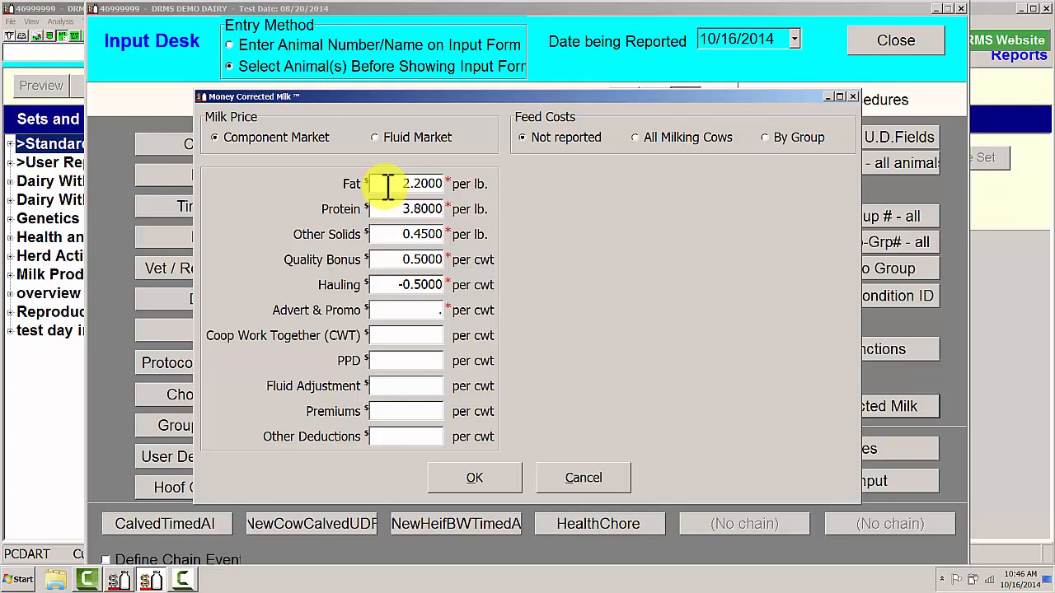
type("-0.2500")
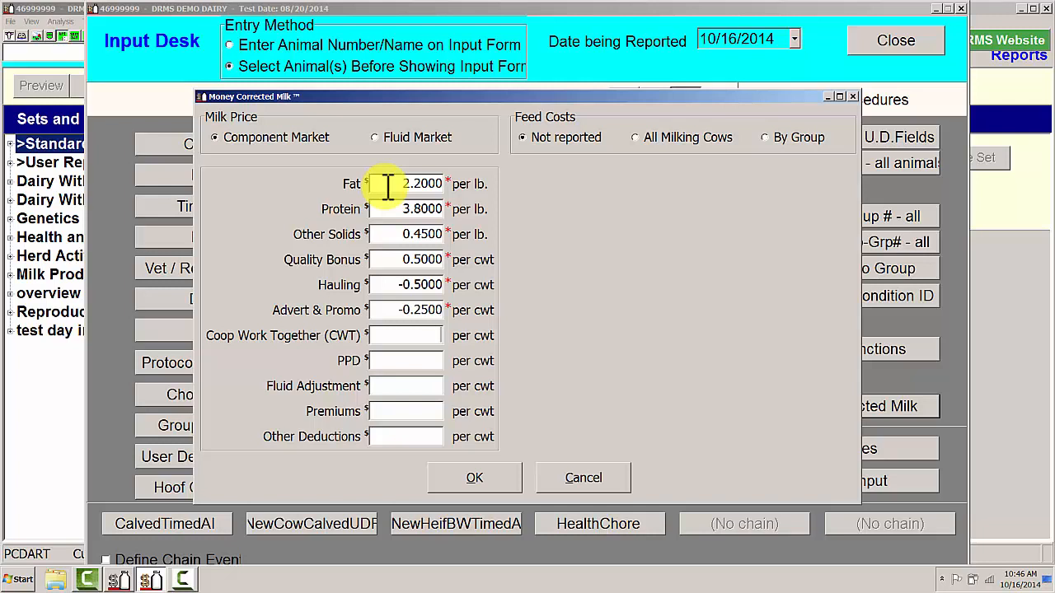
mouse_move(431, 165)
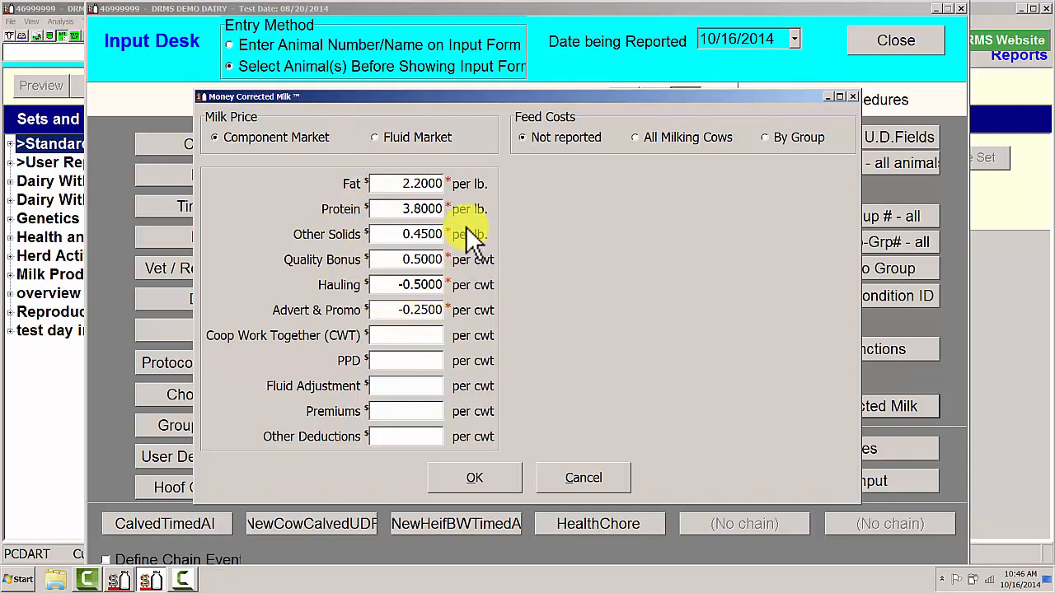
mouse_move(470, 181)
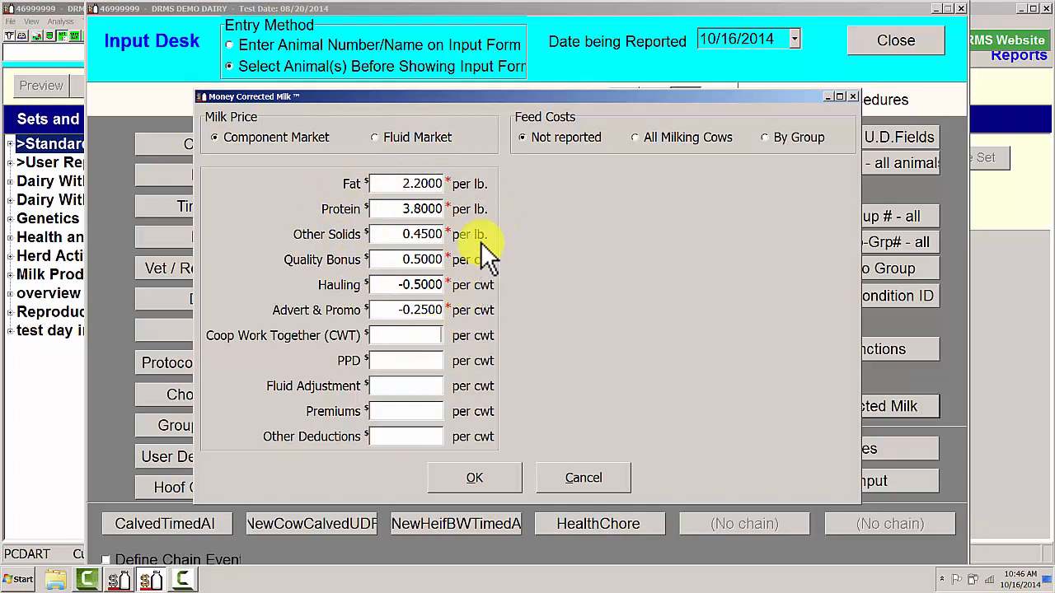
mouse_move(547, 198)
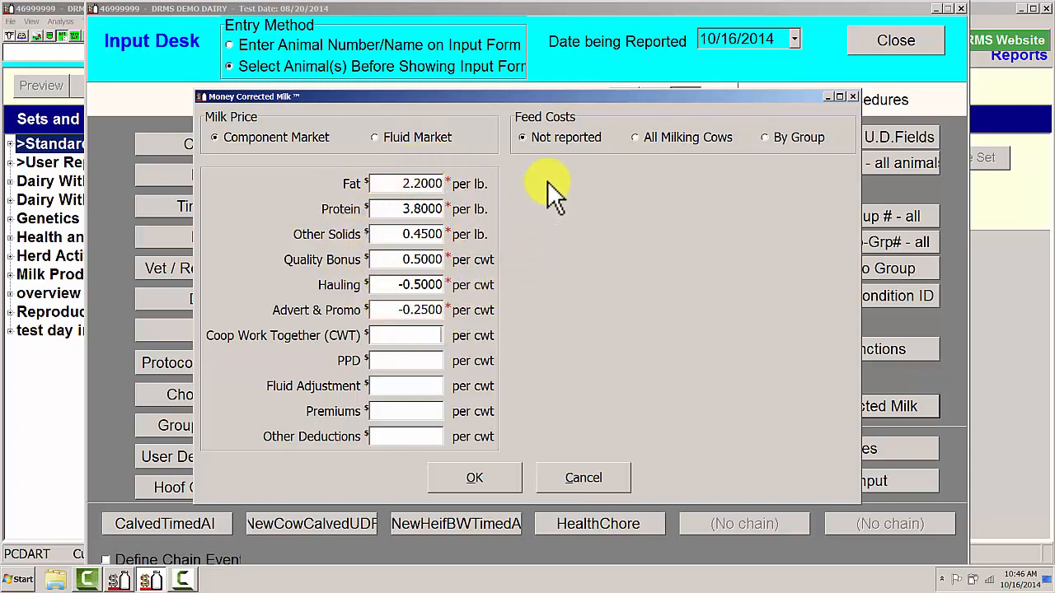
mouse_move(636, 139)
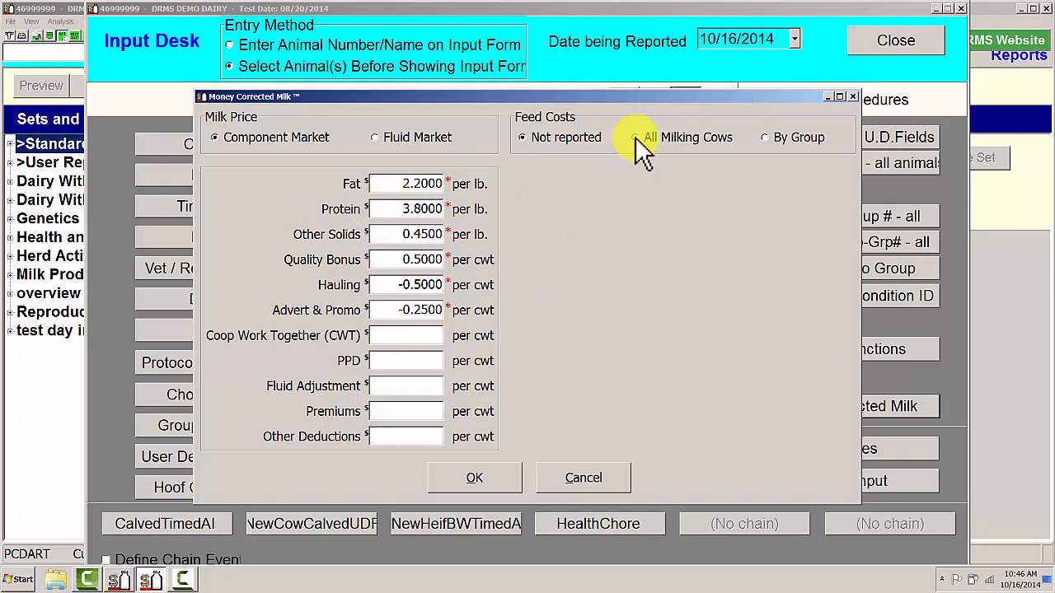
- Apply a 0.1600 per lb DM feed cost to all milking cows and accept the form
left_click(634, 137)
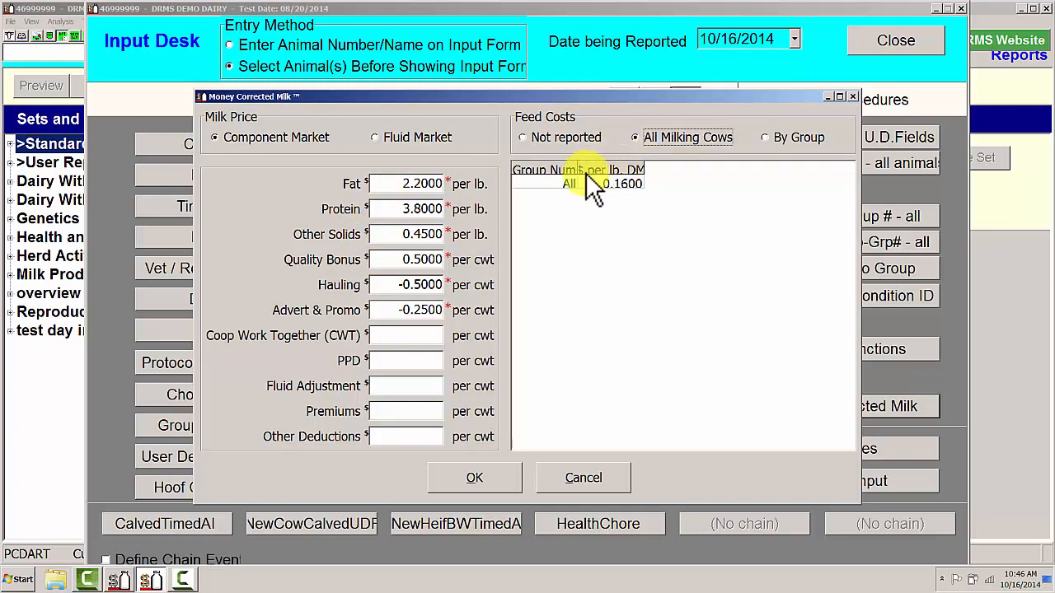
mouse_move(596, 190)
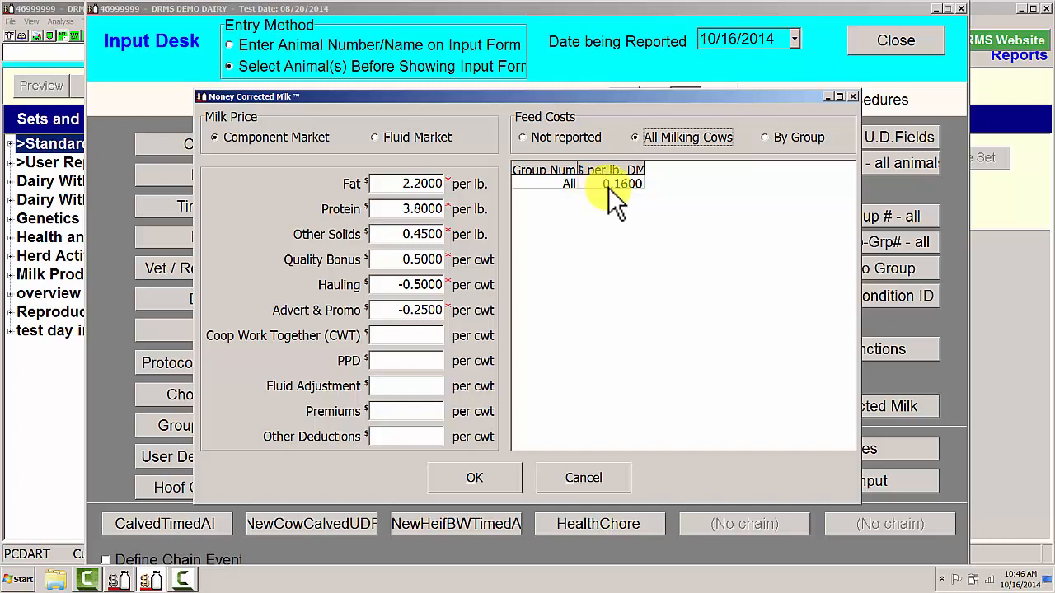
mouse_move(552, 297)
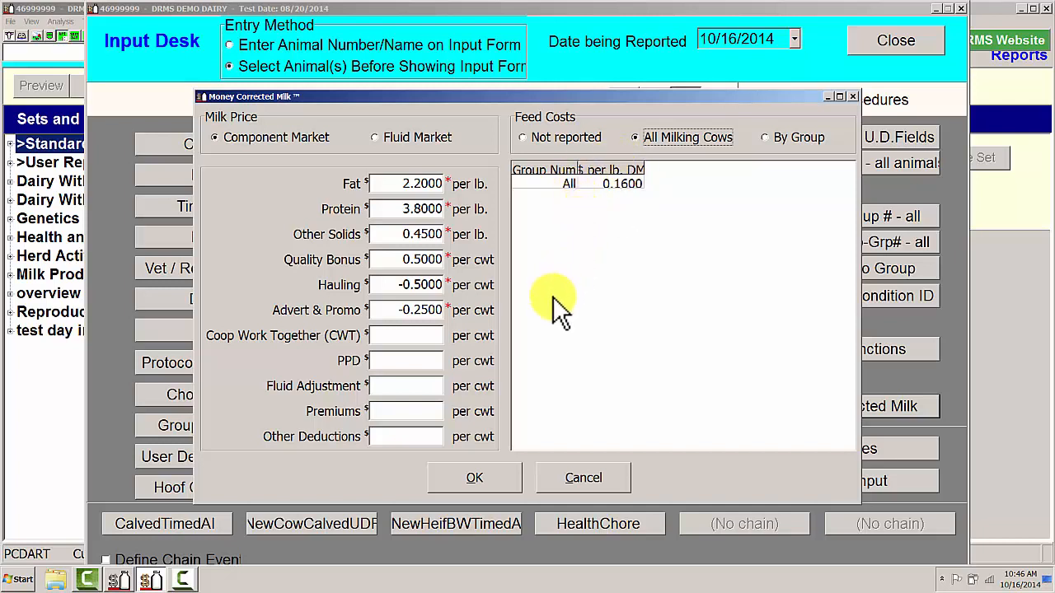
mouse_move(662, 239)
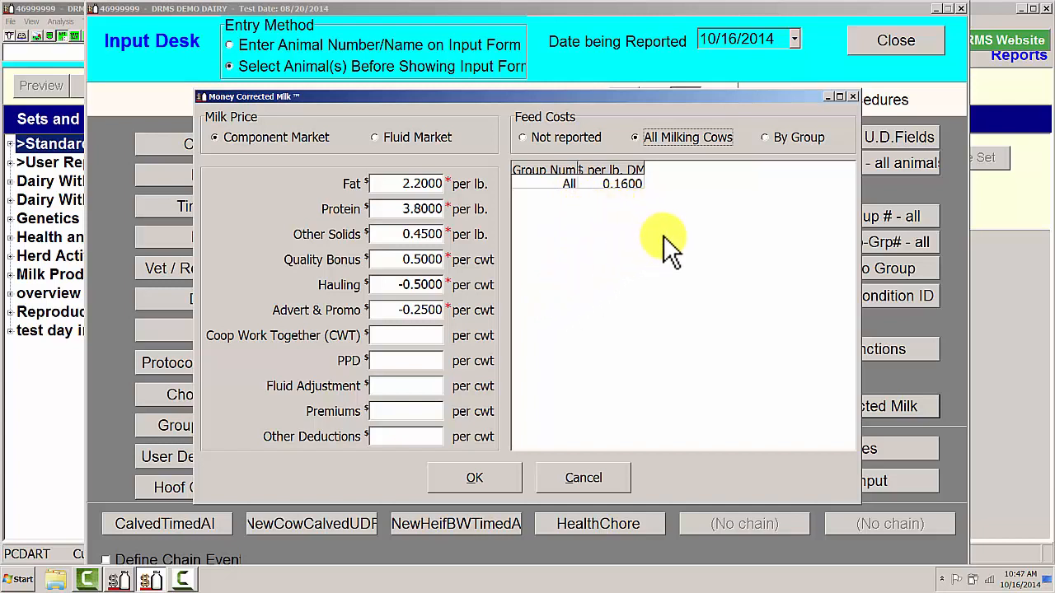
mouse_move(486, 476)
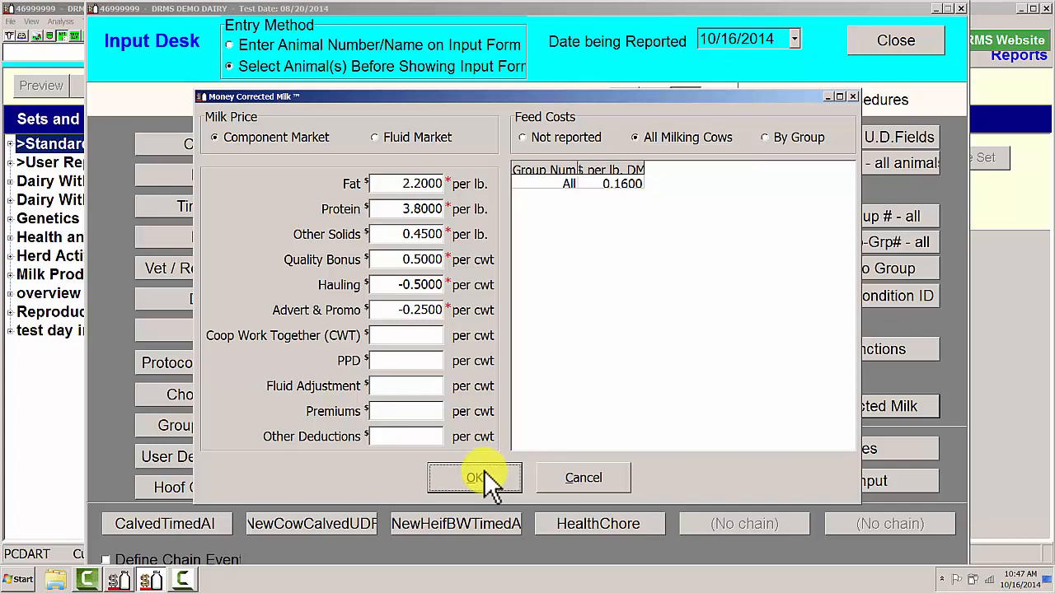
left_click(475, 478)
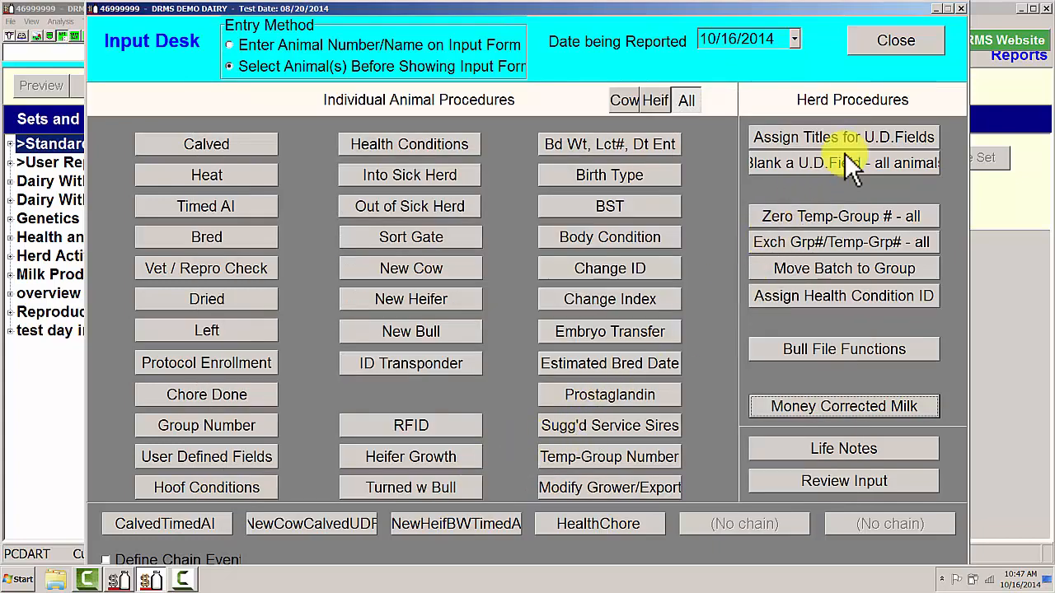
- Create a new report in Sets and Reports titled 'Money Corrected Milk'
left_click(896, 39)
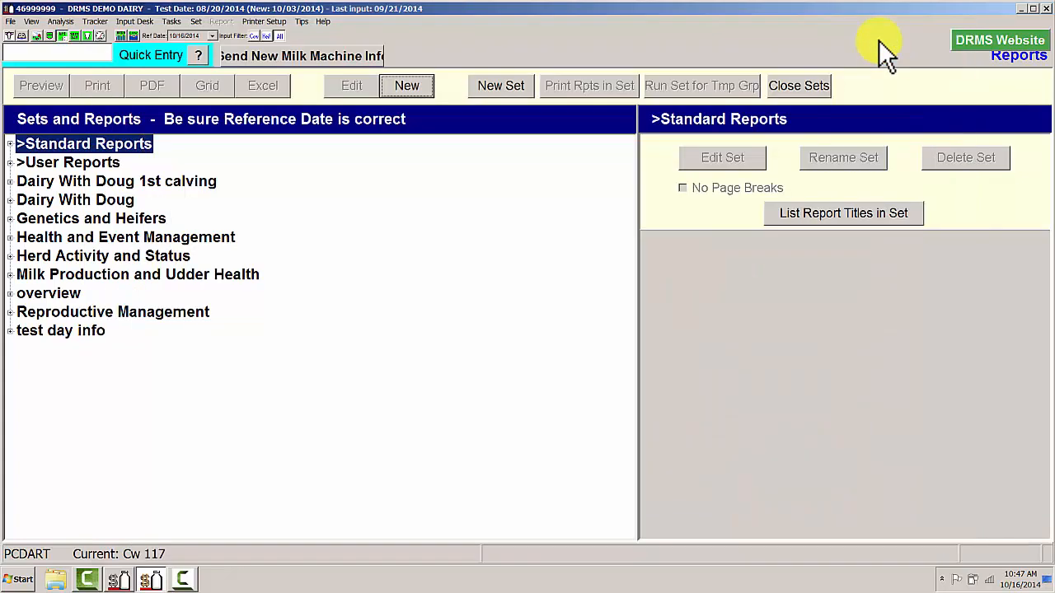
mouse_move(66, 46)
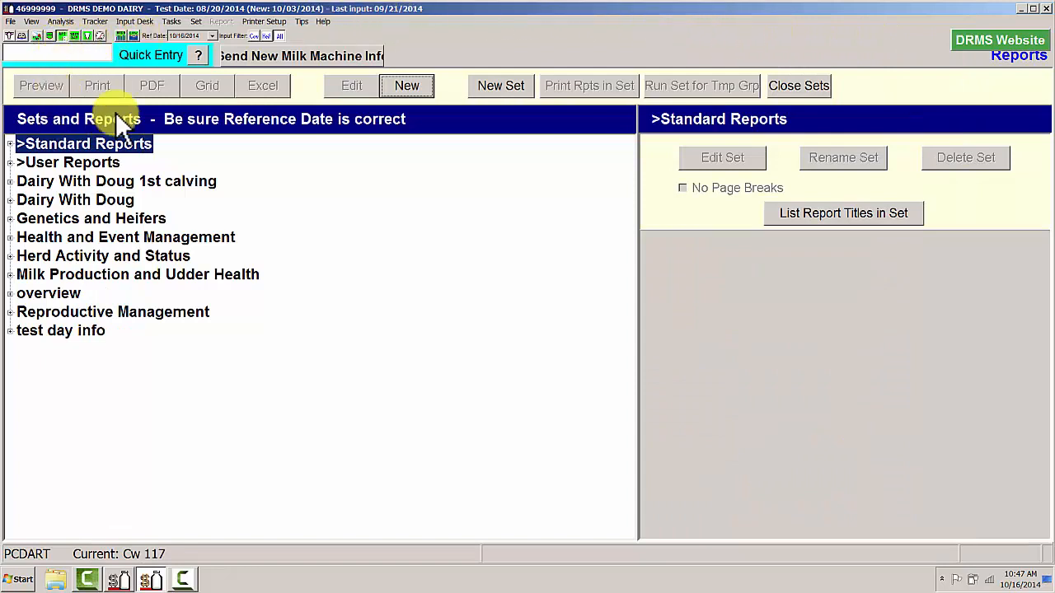
left_click(405, 85)
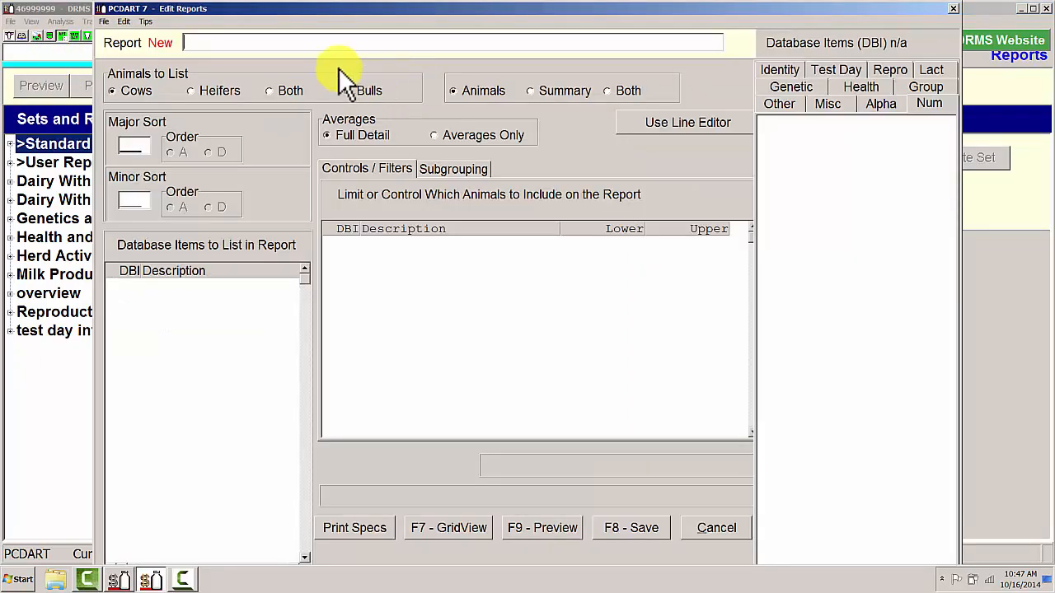
mouse_move(288, 43)
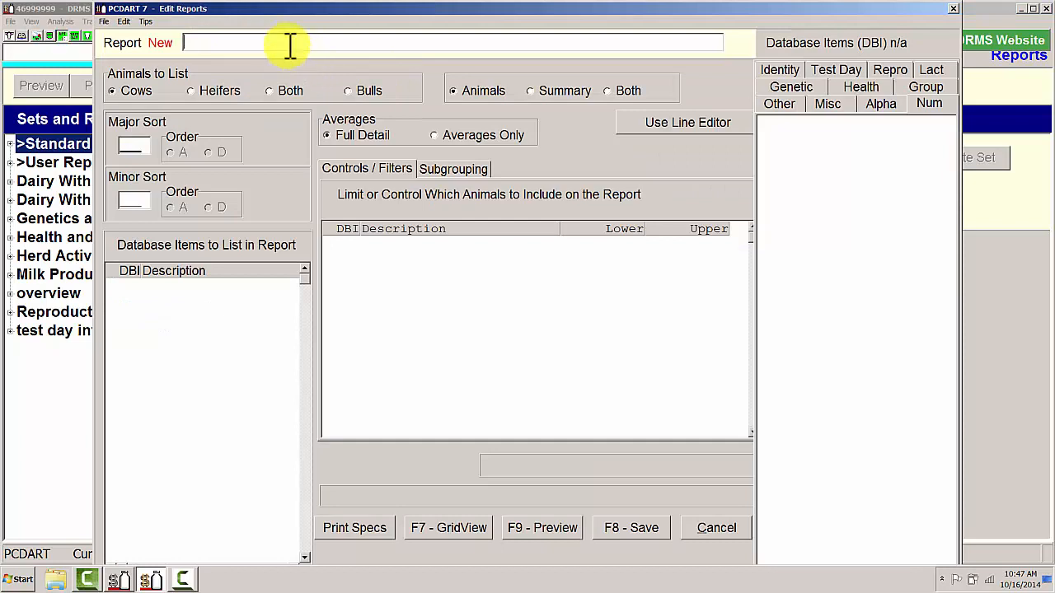
type("Money Corrected Milk")
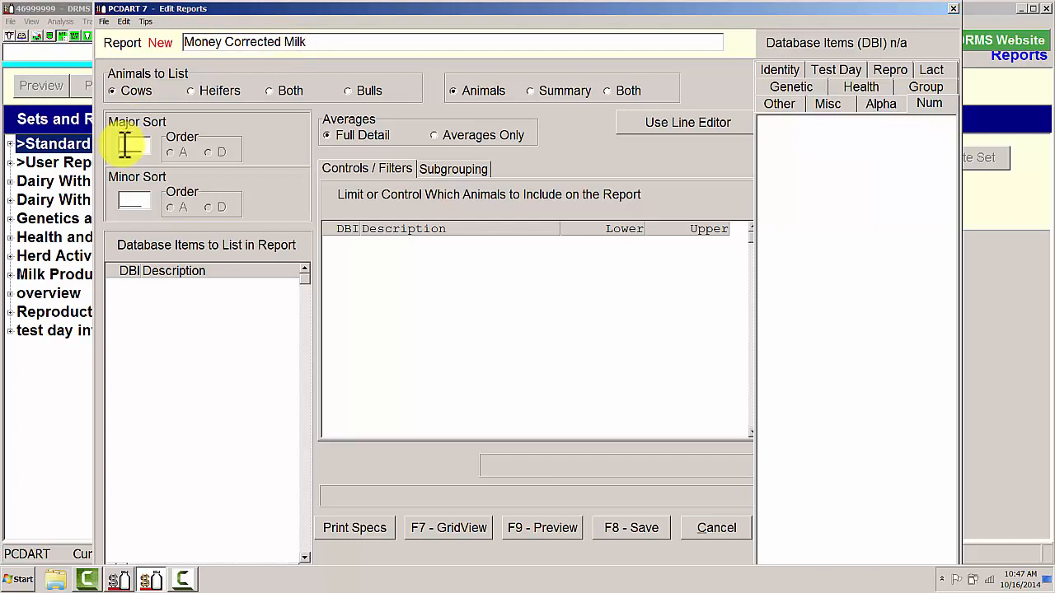
left_click(132, 145)
type("239")
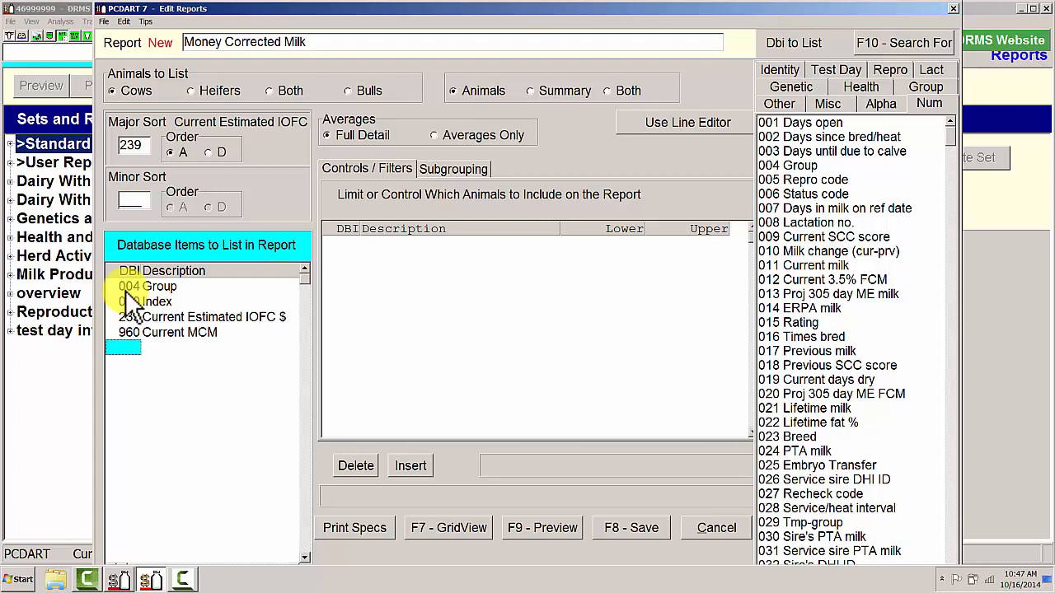
- List database items 234, 105, 072 and 011 for group, index, IOFC and MCM
type("234 Daily value of product")
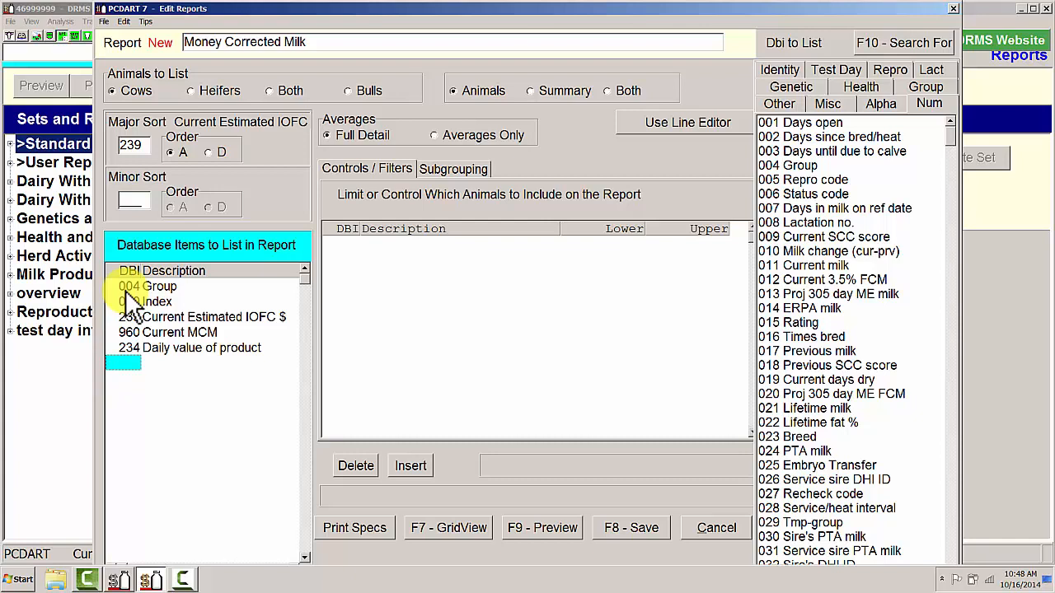
type("105 Vertical line")
type("011 Current milk")
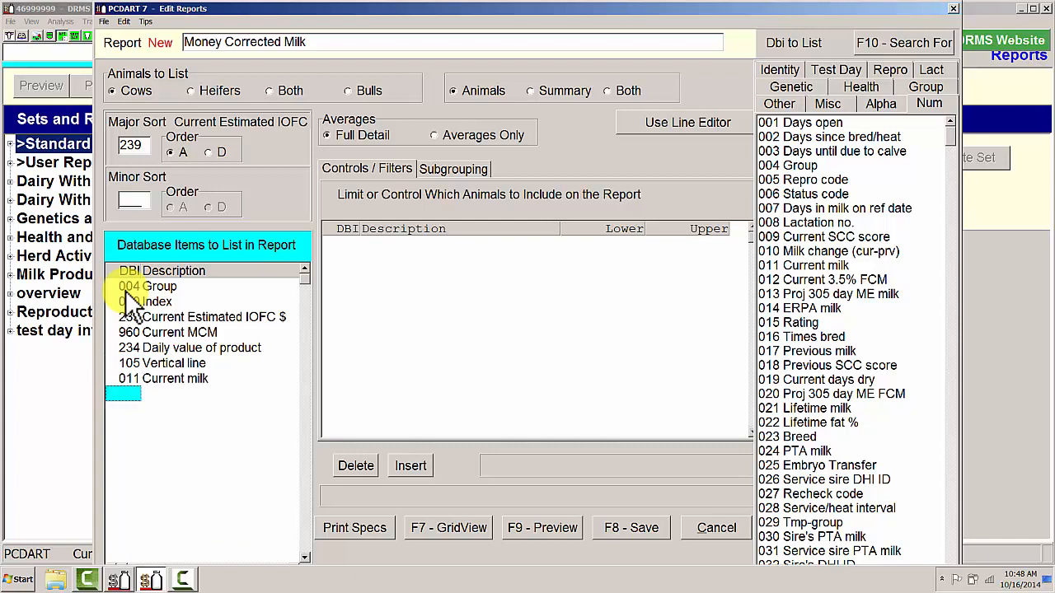
type("72")
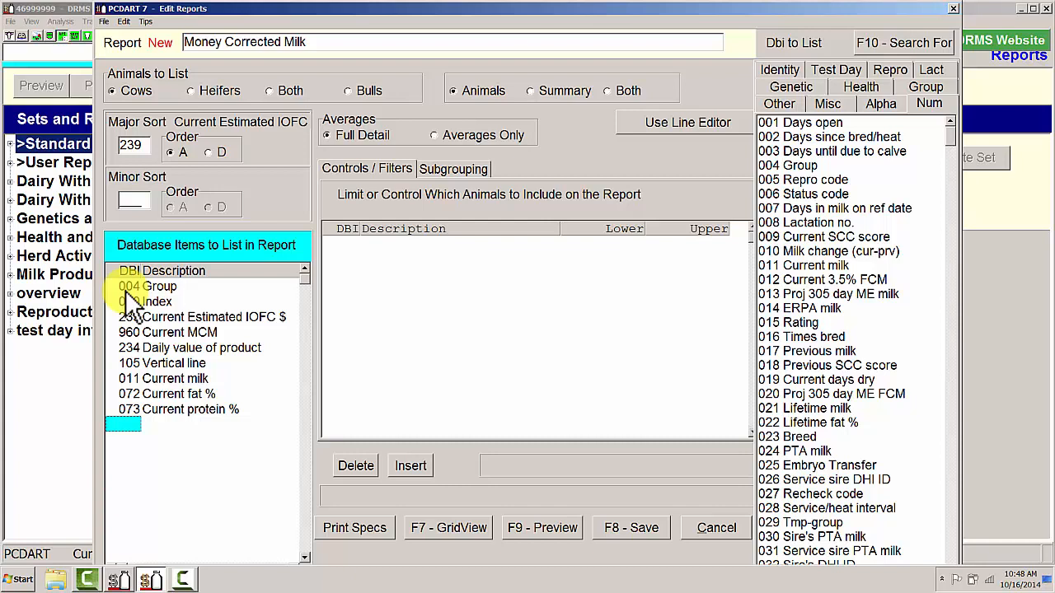
type("11")
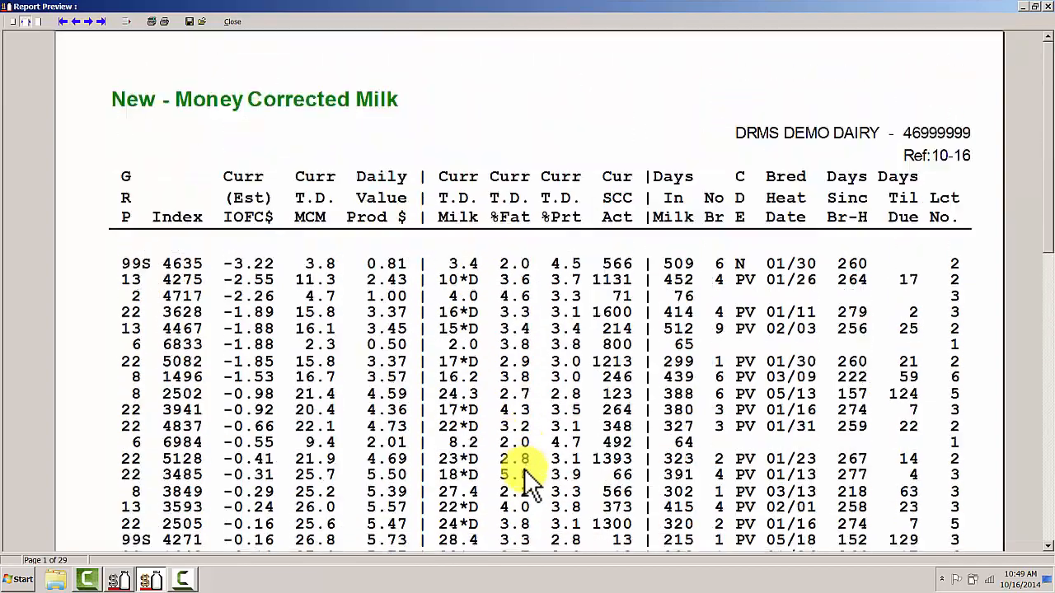
mouse_move(296, 223)
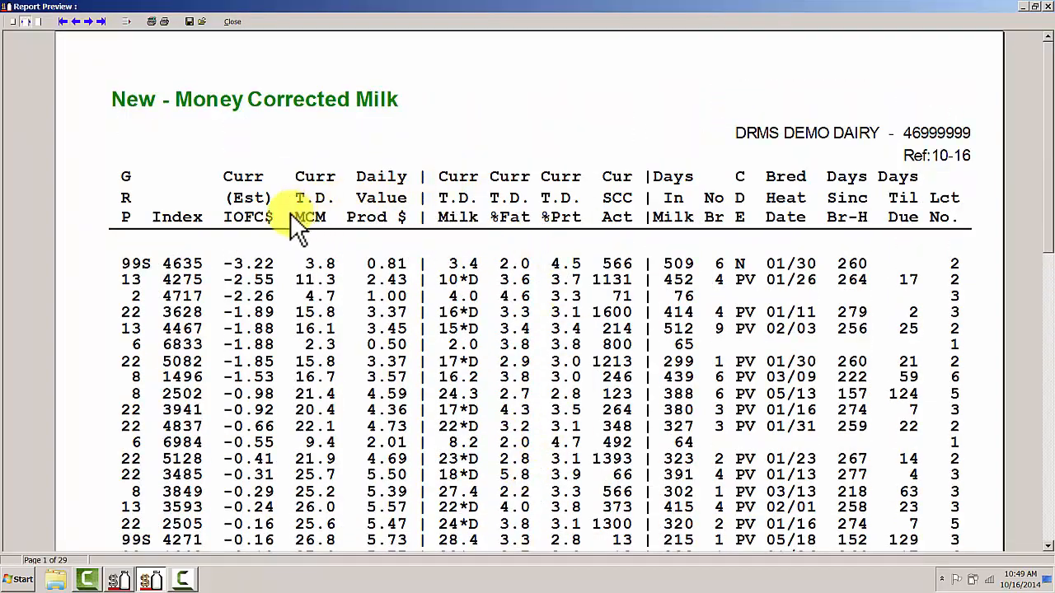
mouse_move(277, 239)
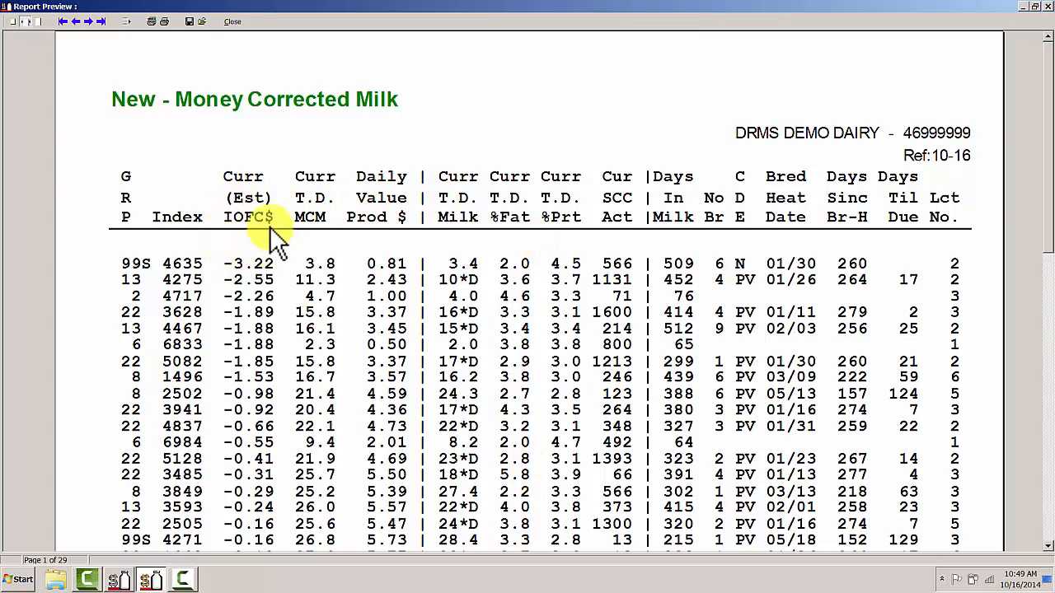
mouse_move(267, 247)
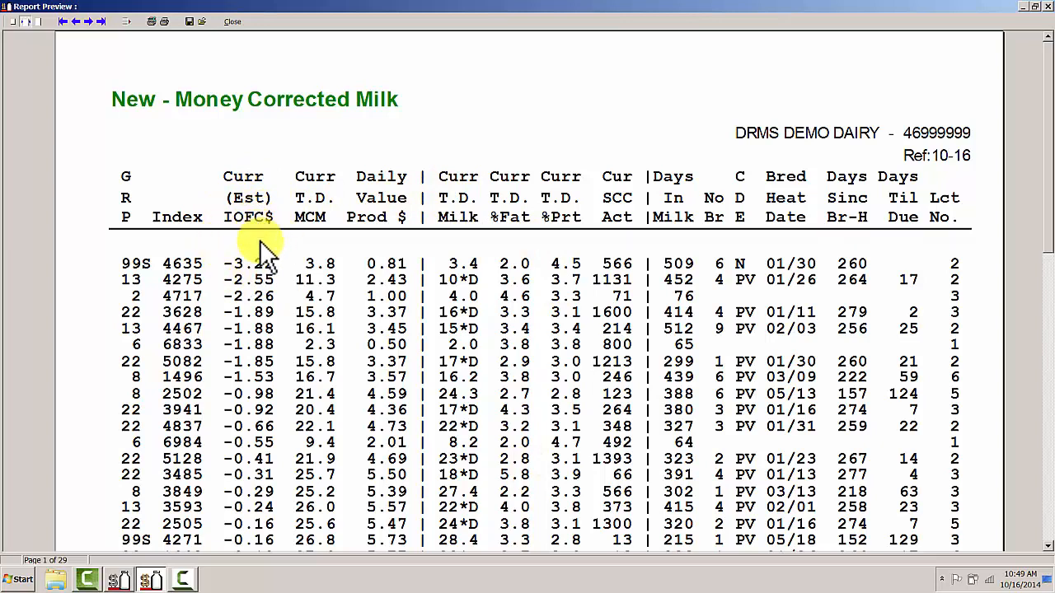
mouse_move(250, 394)
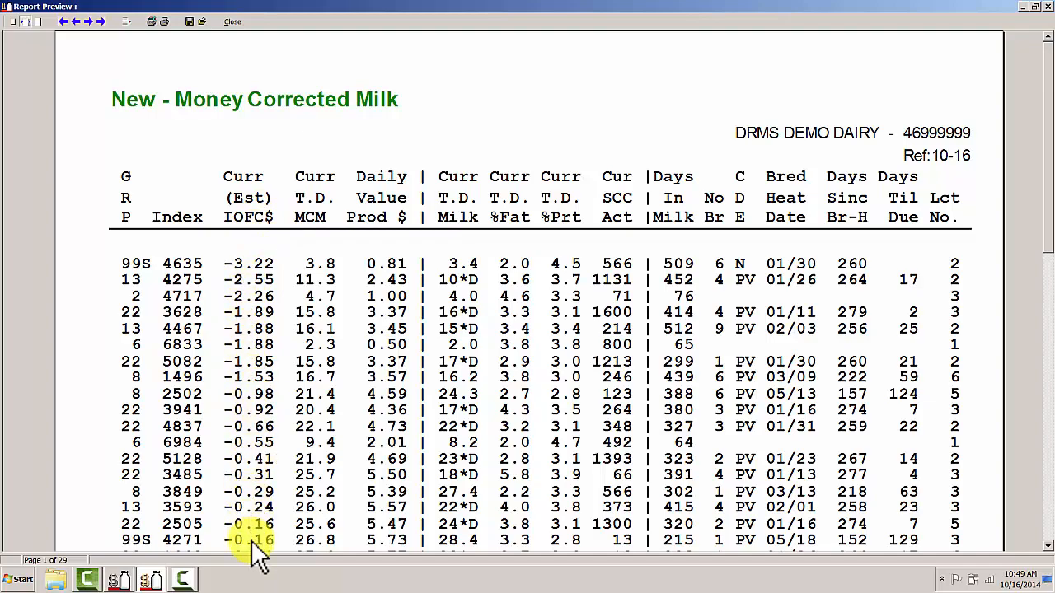
- Scroll through the previewed report of cows ordered by current estimated IOFC
scroll("down", 3)
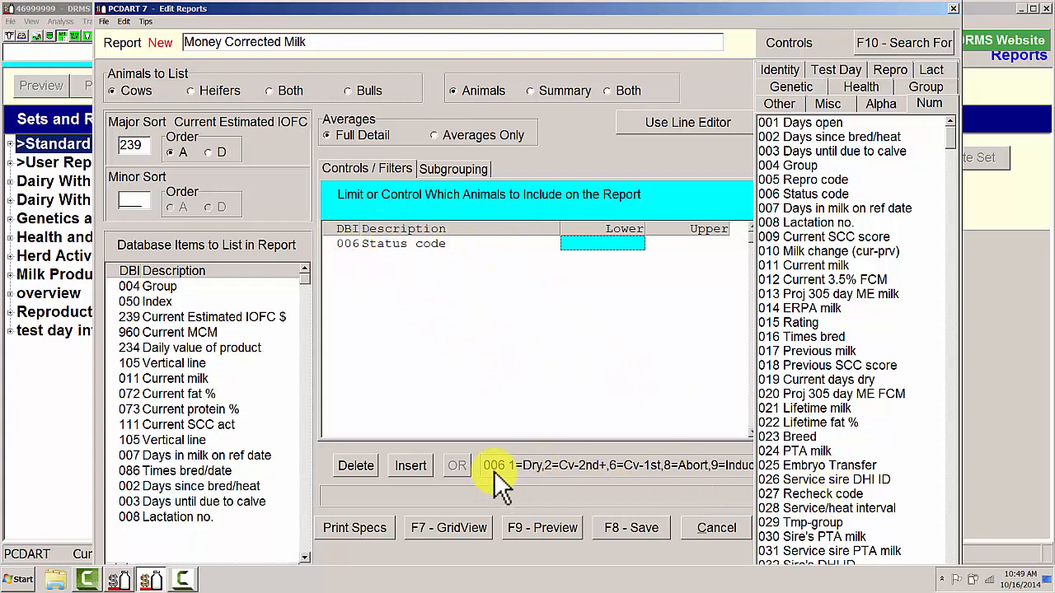
- Filter Status code from 2 to 9 to exclude dry cows and save the report
type("2")
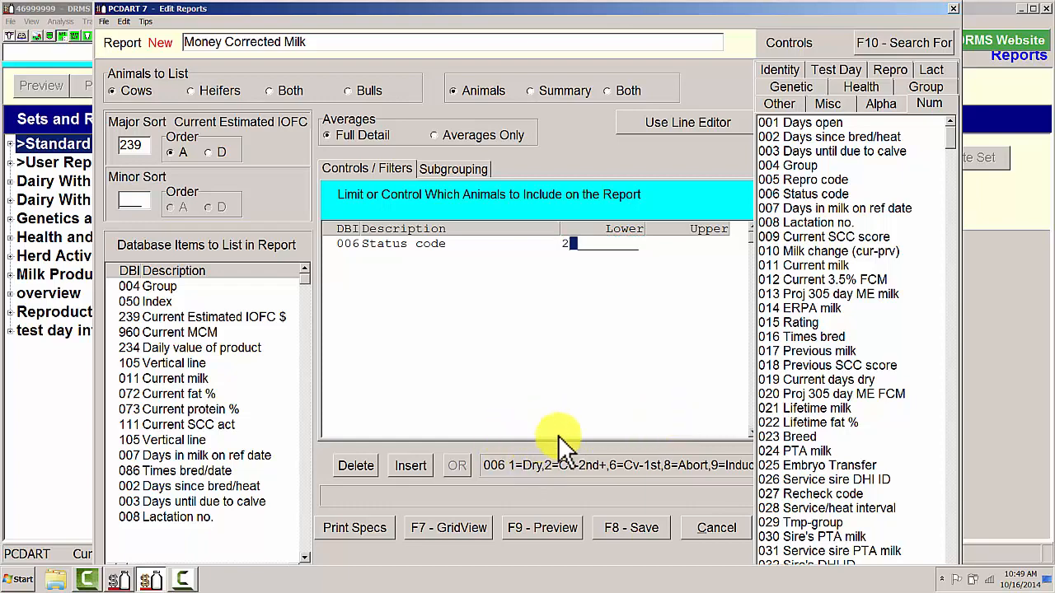
left_click(684, 244)
type("9")
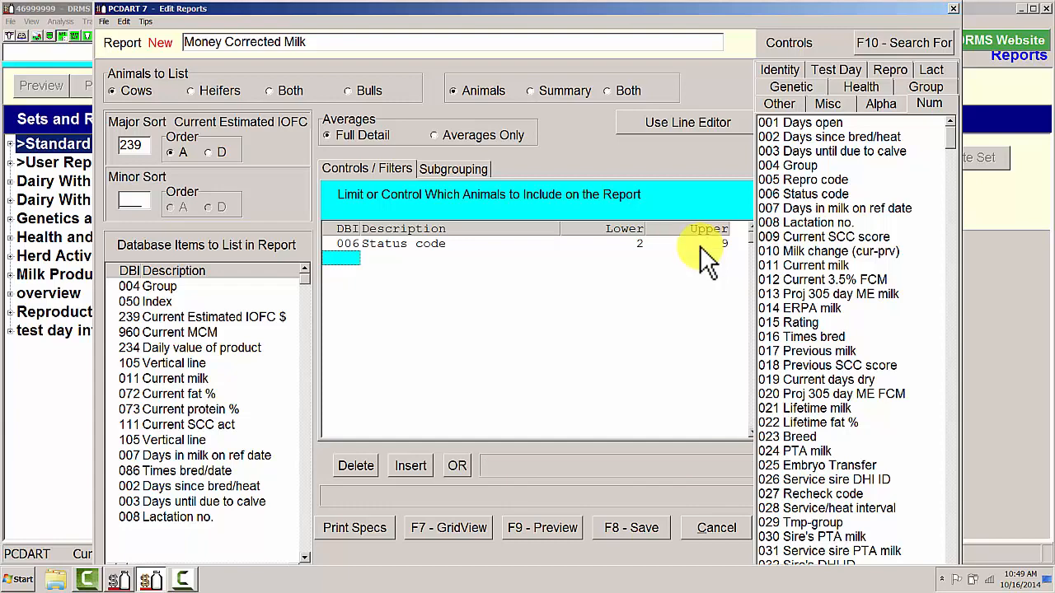
left_click(631, 528)
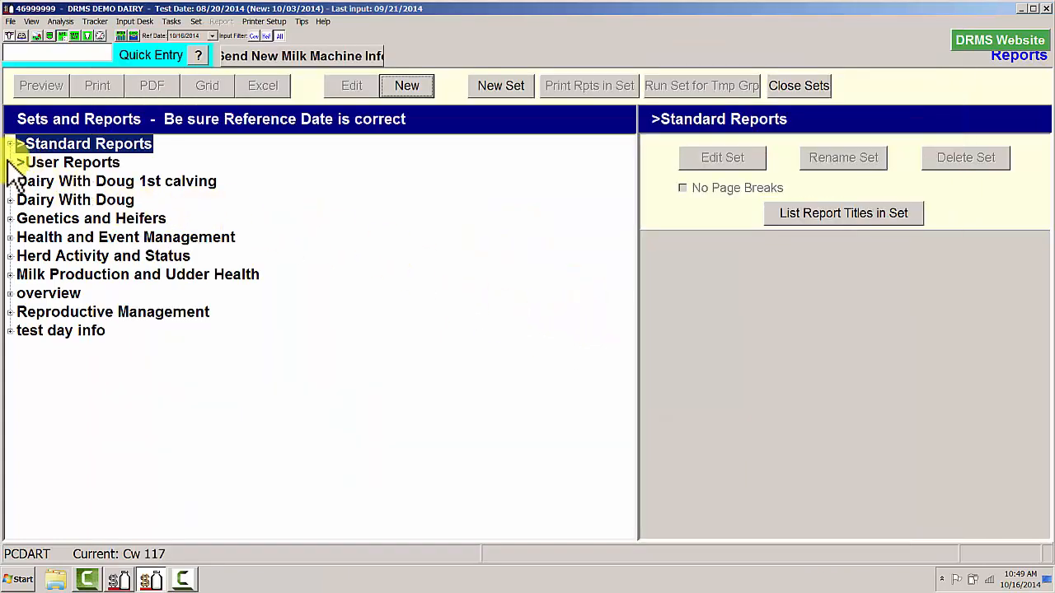
- Preview user report 026 Money Corrected Milk, then close back to the reports list
left_click(8, 143)
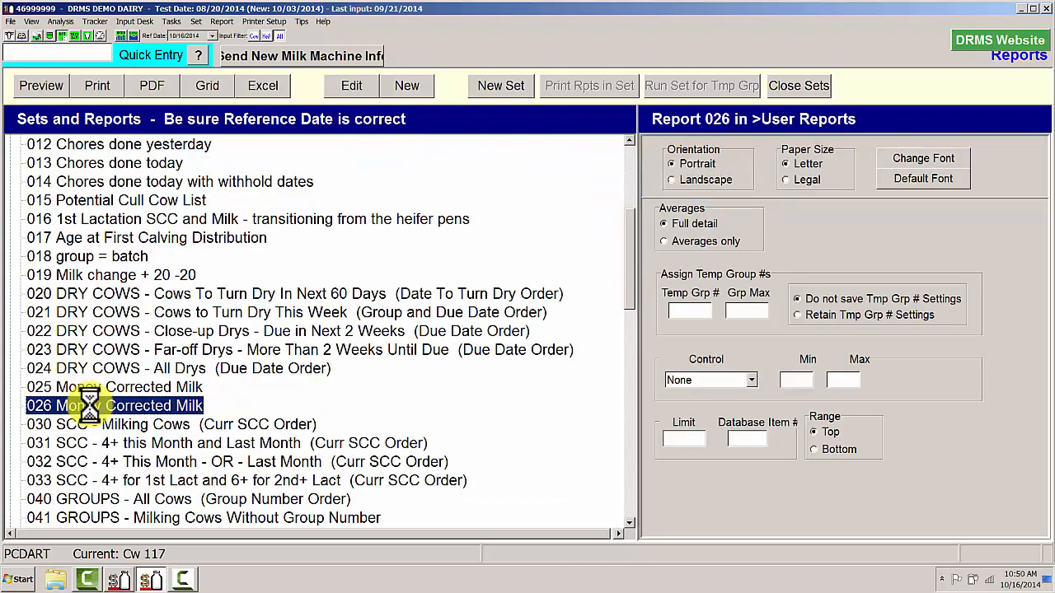
left_click(40, 86)
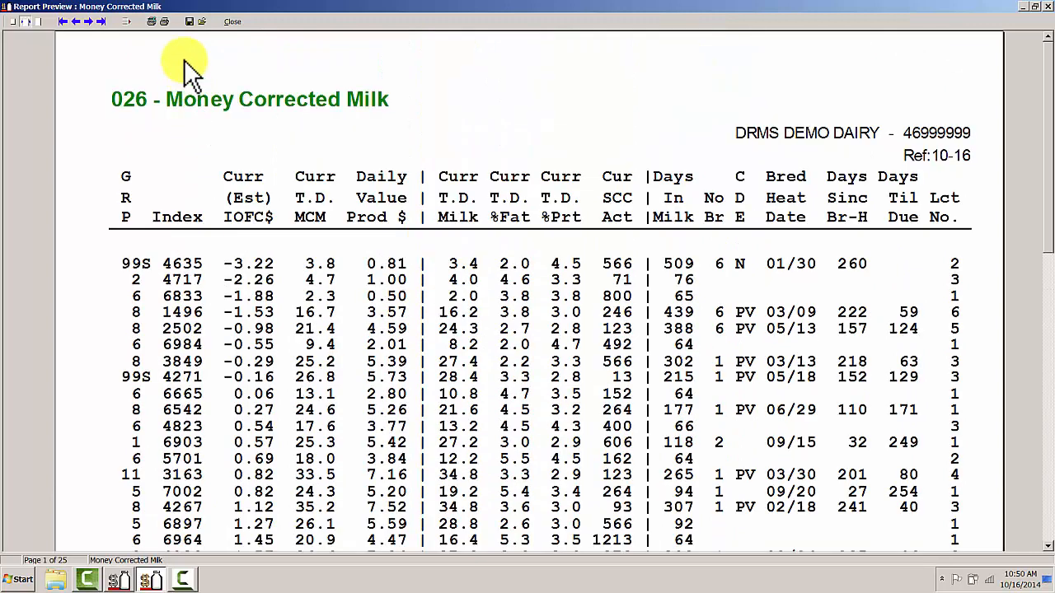
left_click(231, 20)
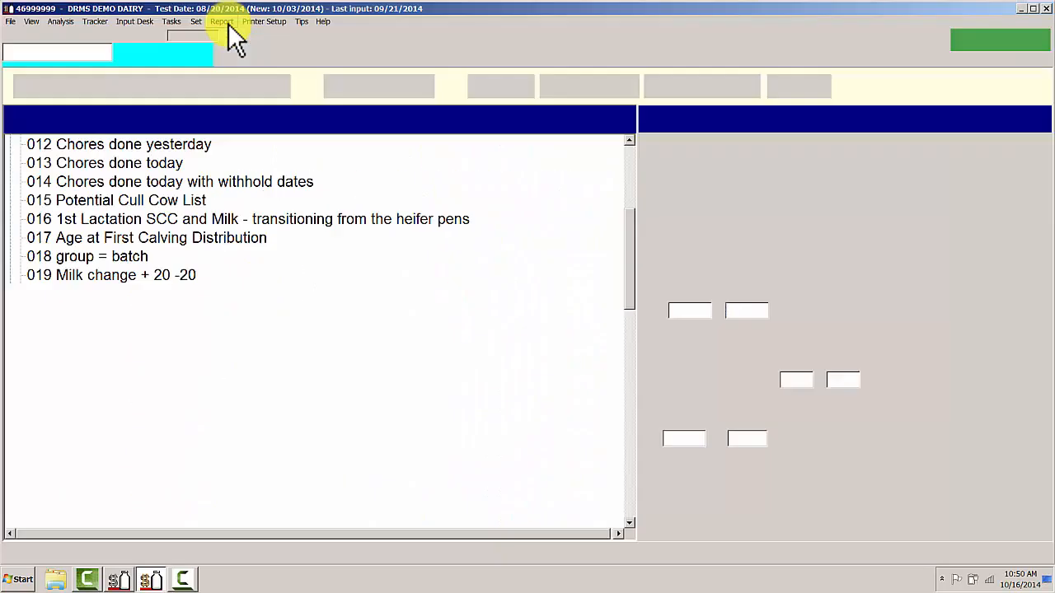
left_click(220, 19)
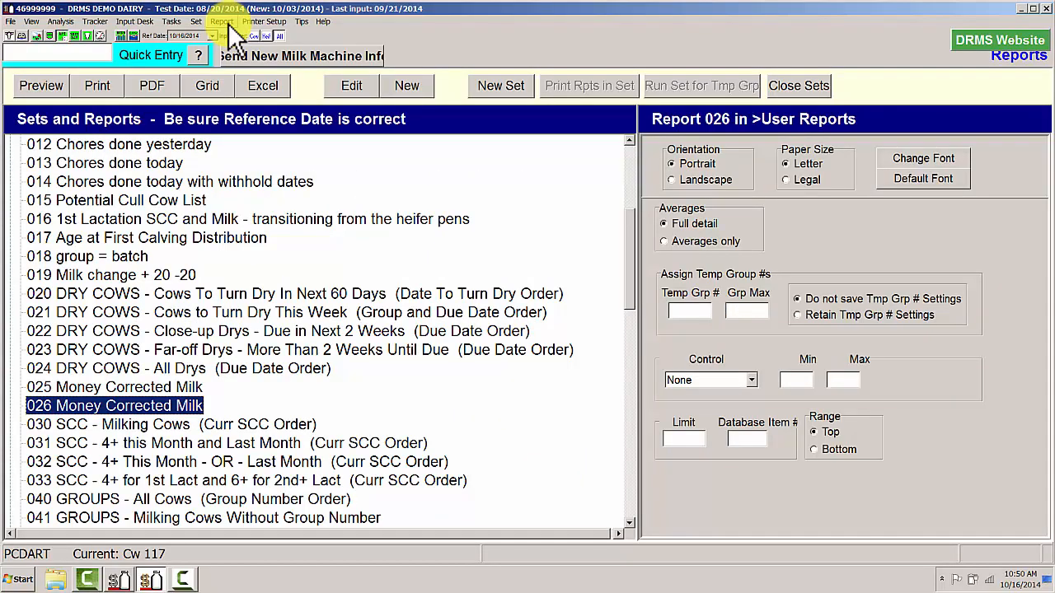